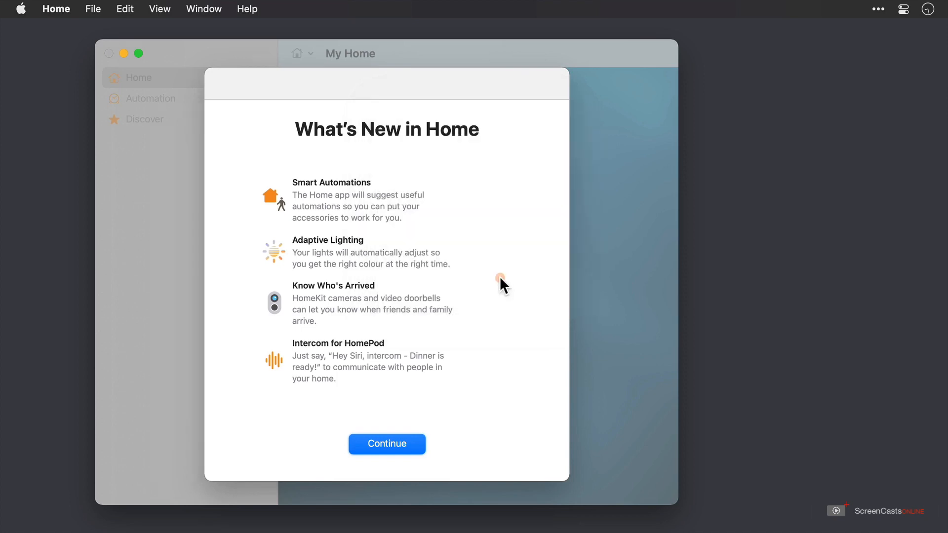
mouse_move(445, 127)
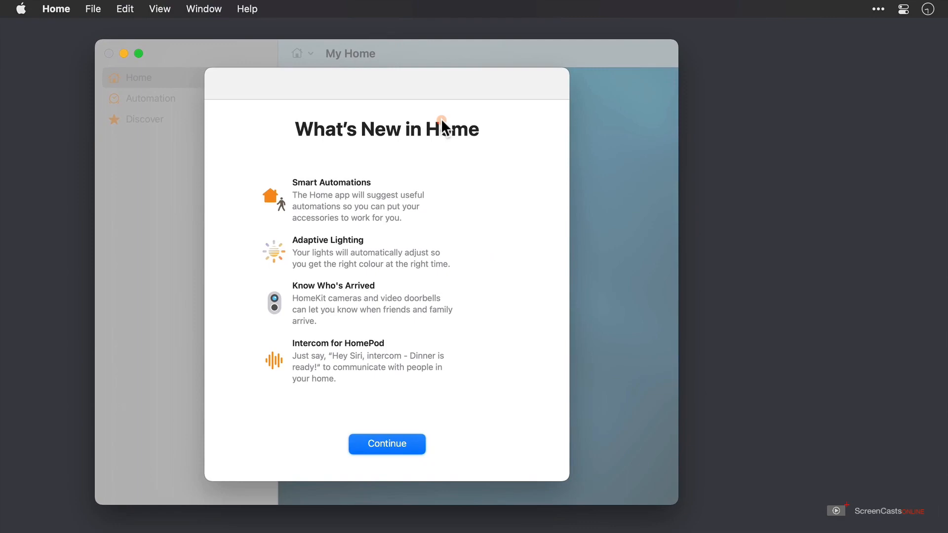
mouse_move(421, 411)
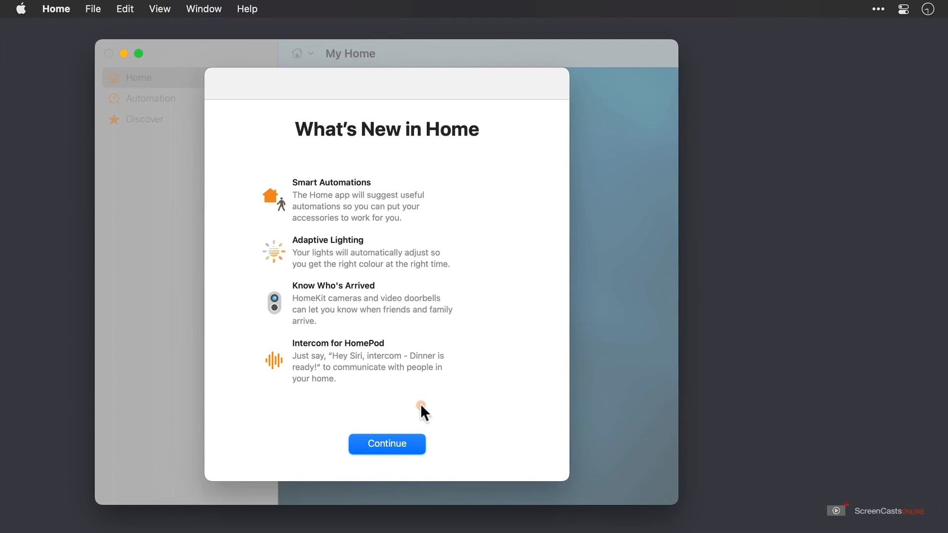
Step: Dismiss the What's New introduction with Continue, returning to the My Home screen
click(387, 444)
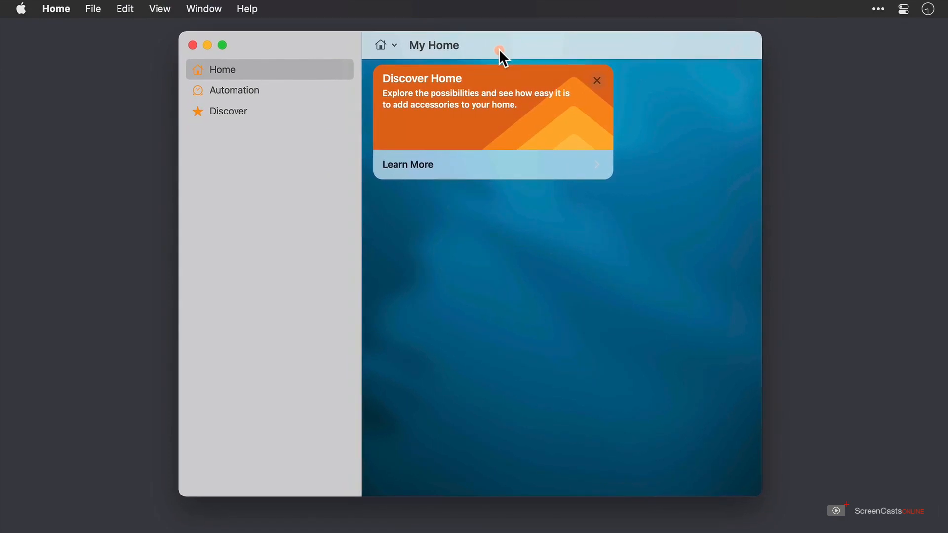
mouse_move(493, 159)
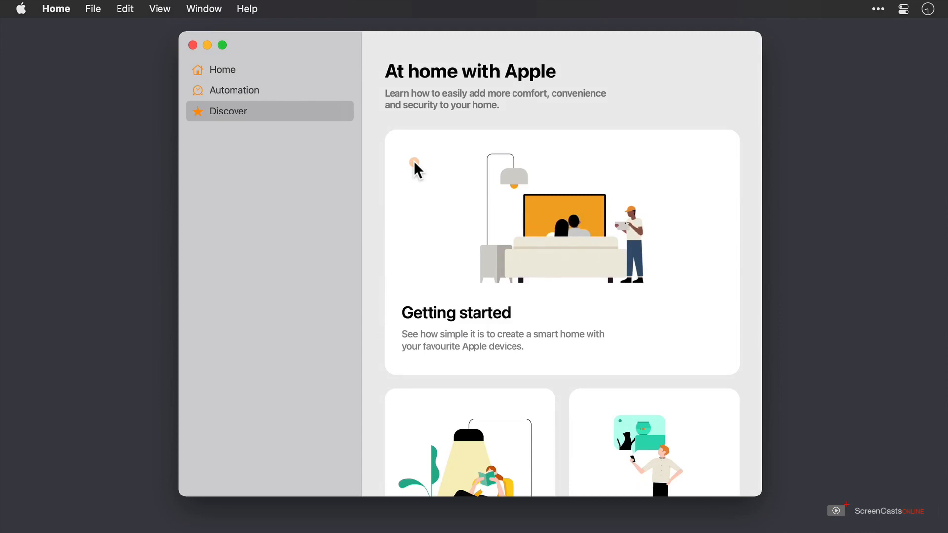
scroll(down, 3)
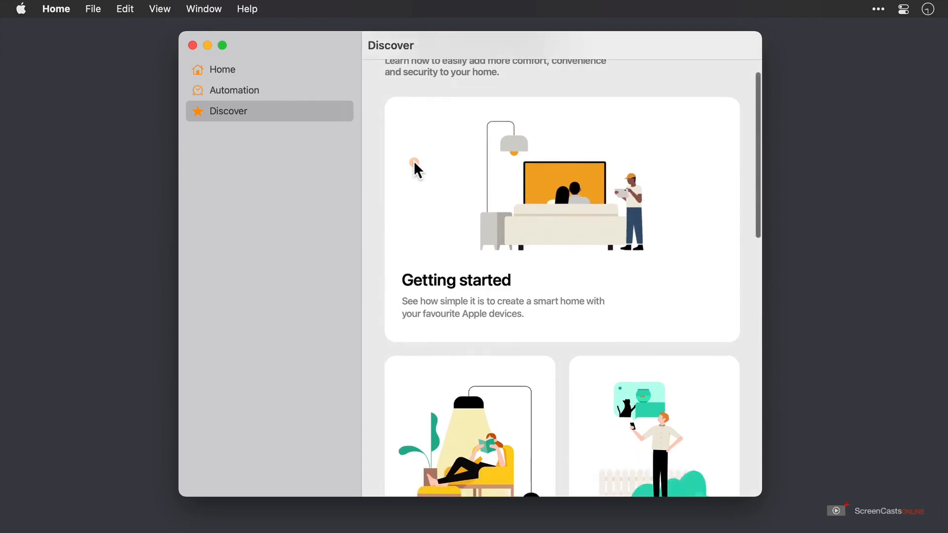
scroll(down, 3)
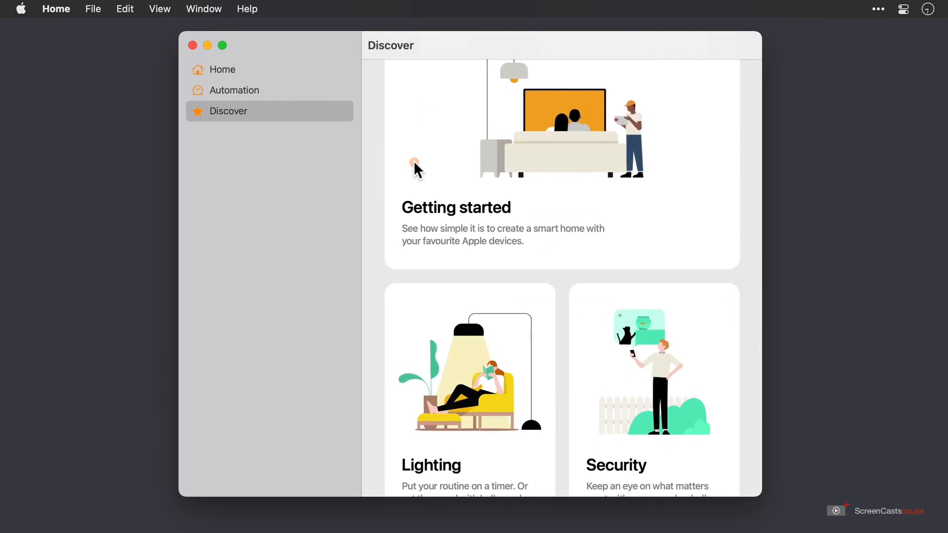
scroll(down, 3)
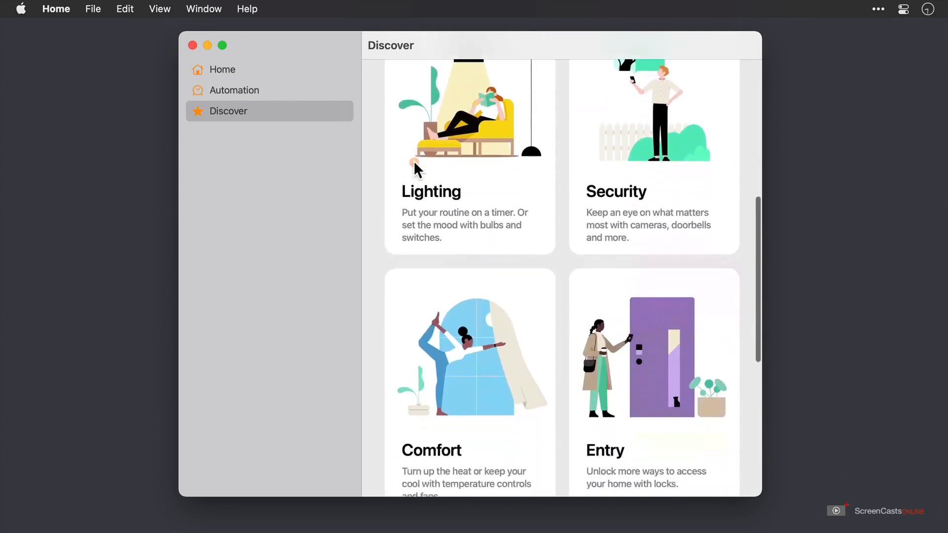
scroll(down, 3)
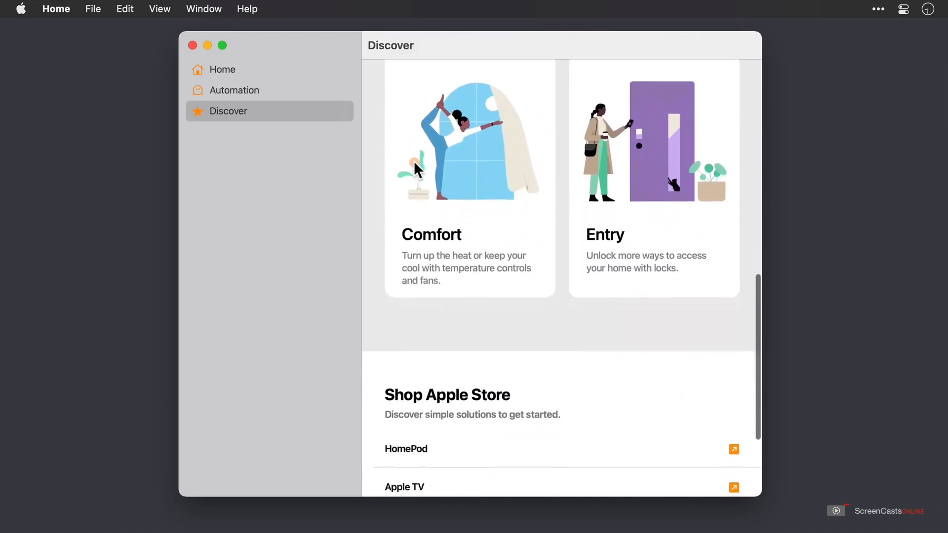
scroll(down, 3)
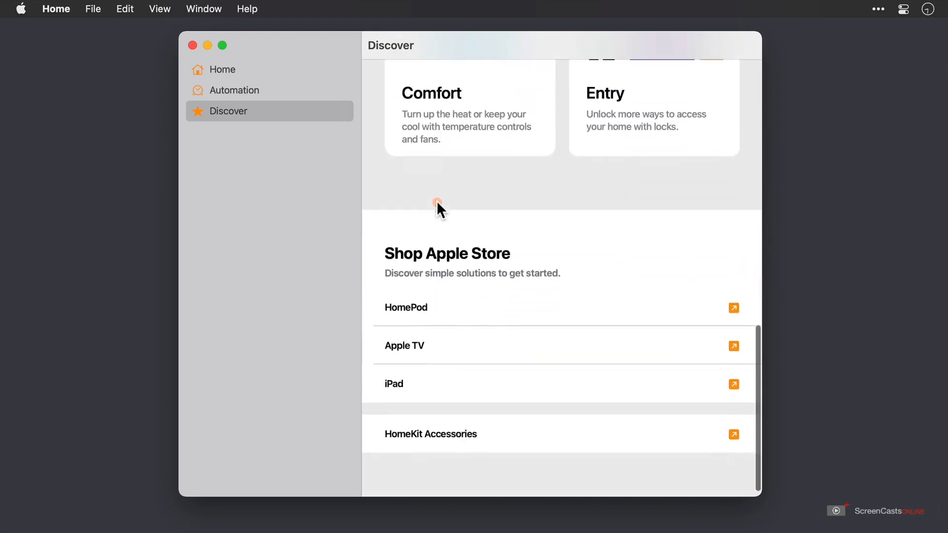
mouse_move(427, 314)
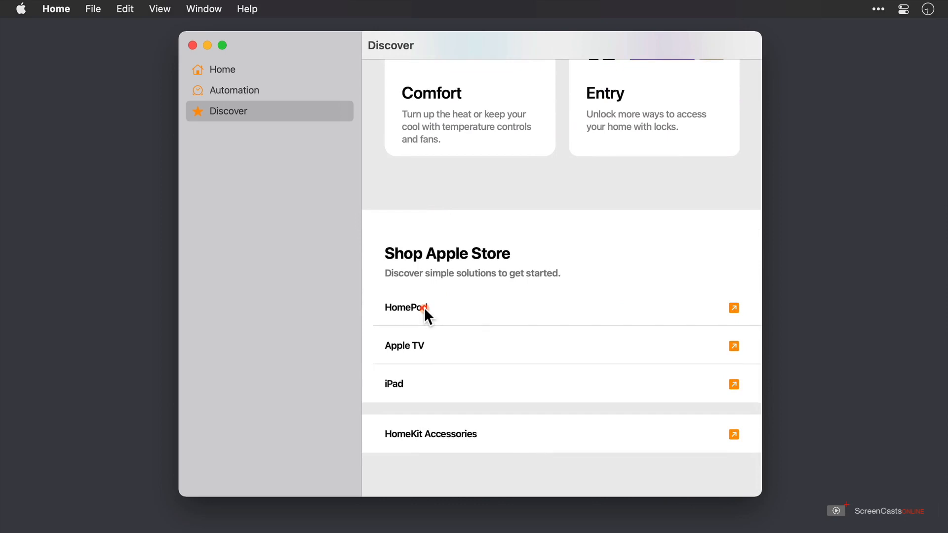
mouse_move(744, 442)
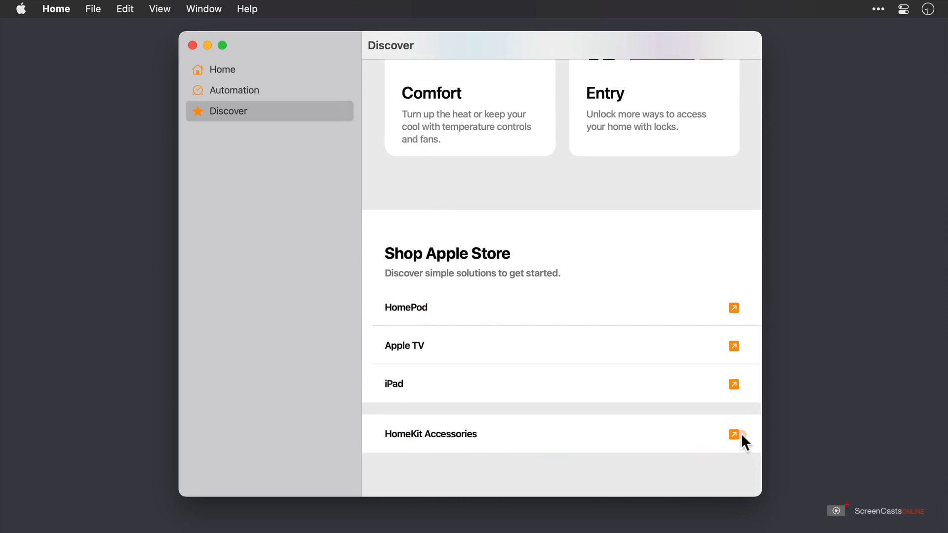
click(734, 435)
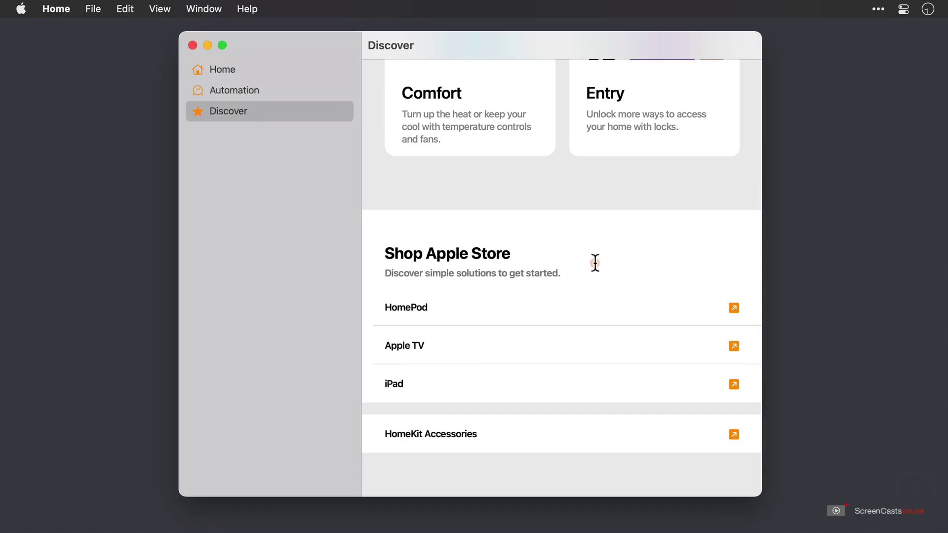
mouse_move(330, 76)
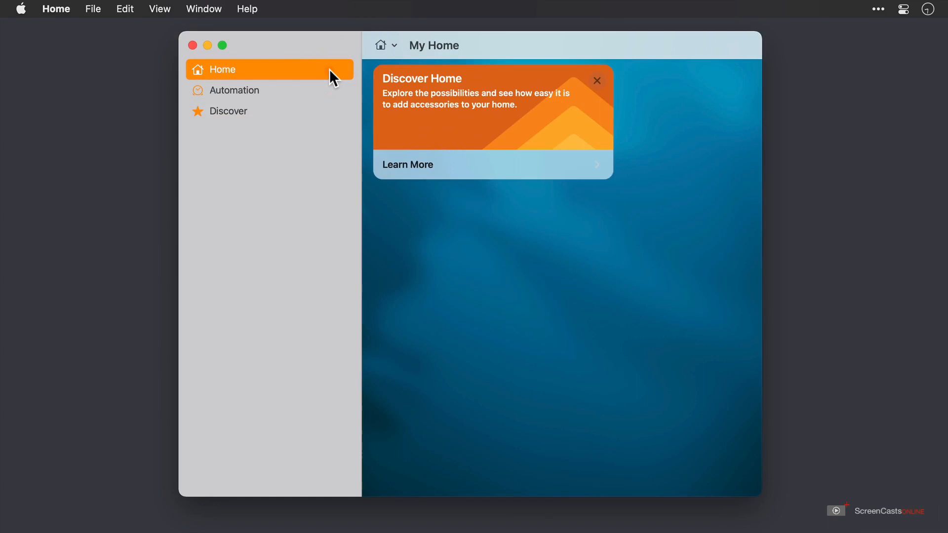
mouse_move(387, 54)
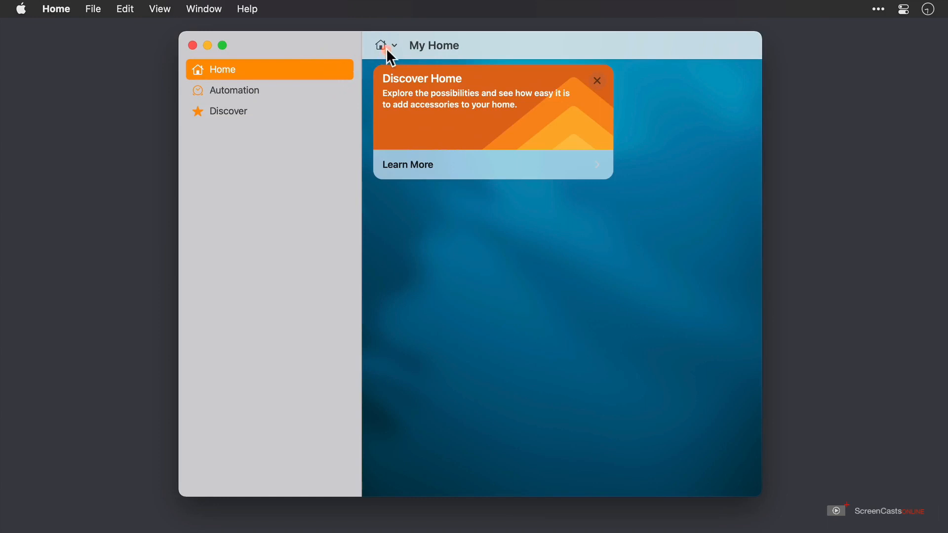
Step: Show the My Home menu with its Home Settings and Room Settings choices
click(393, 45)
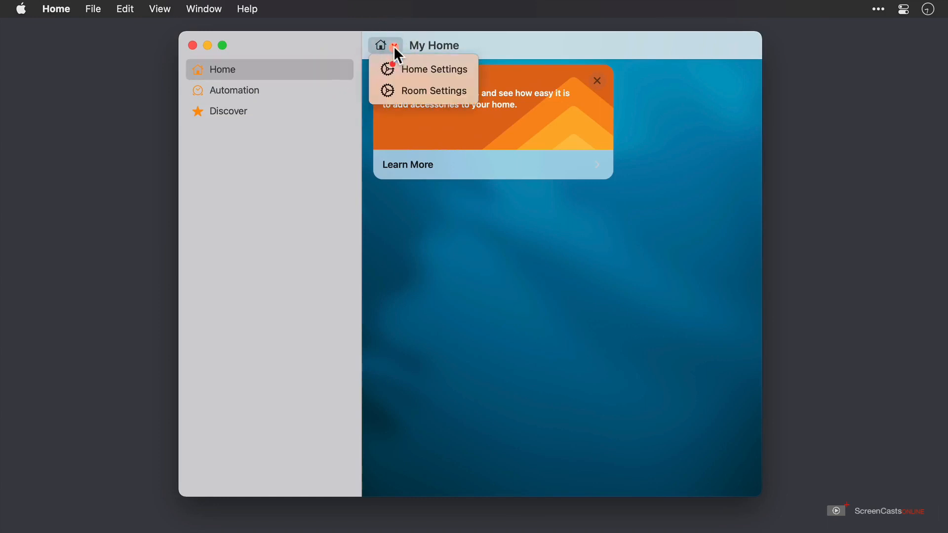